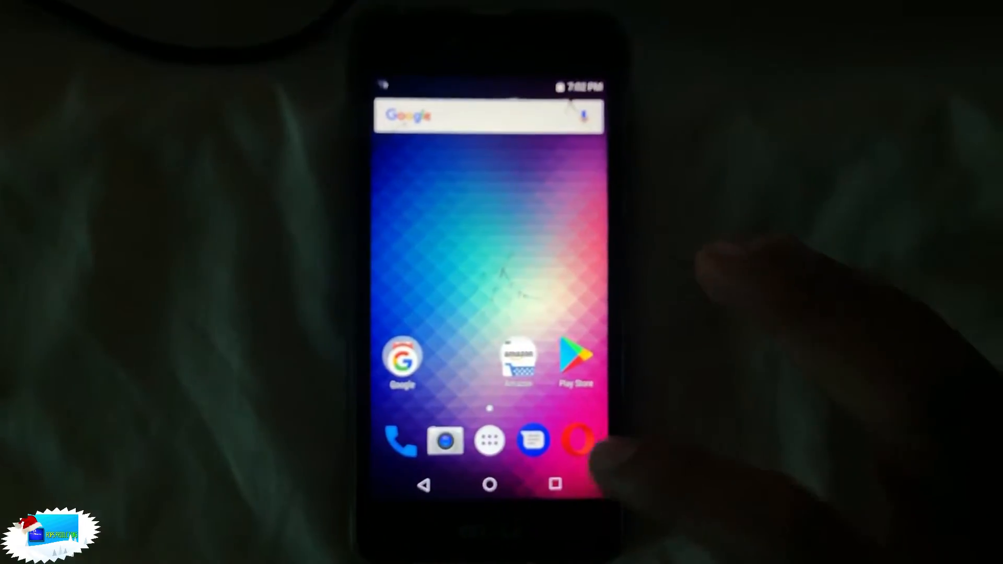
# Open the app drawer from the dock and scroll down through the installed apps
pyautogui.click(489, 441)
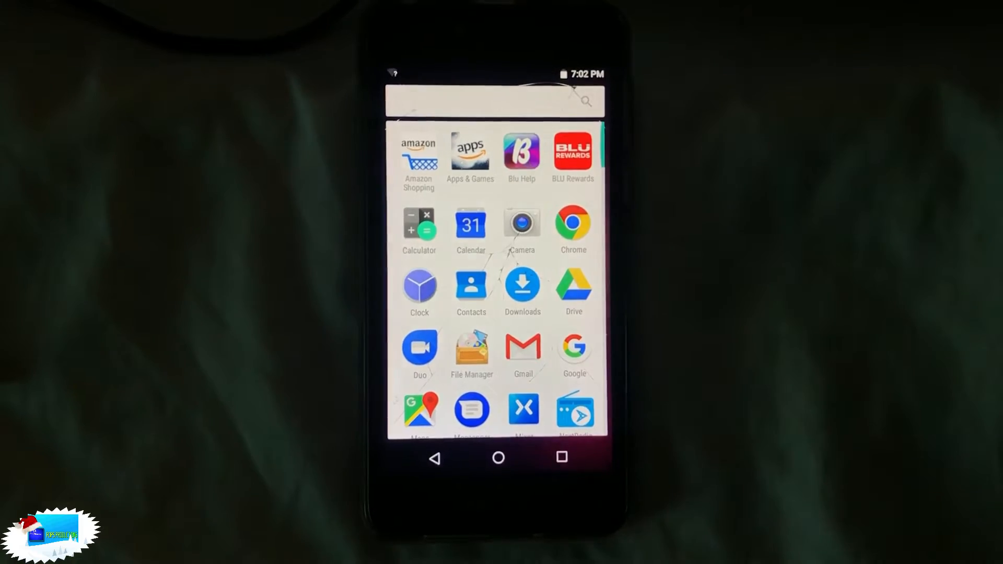
pyautogui.scroll(-3)
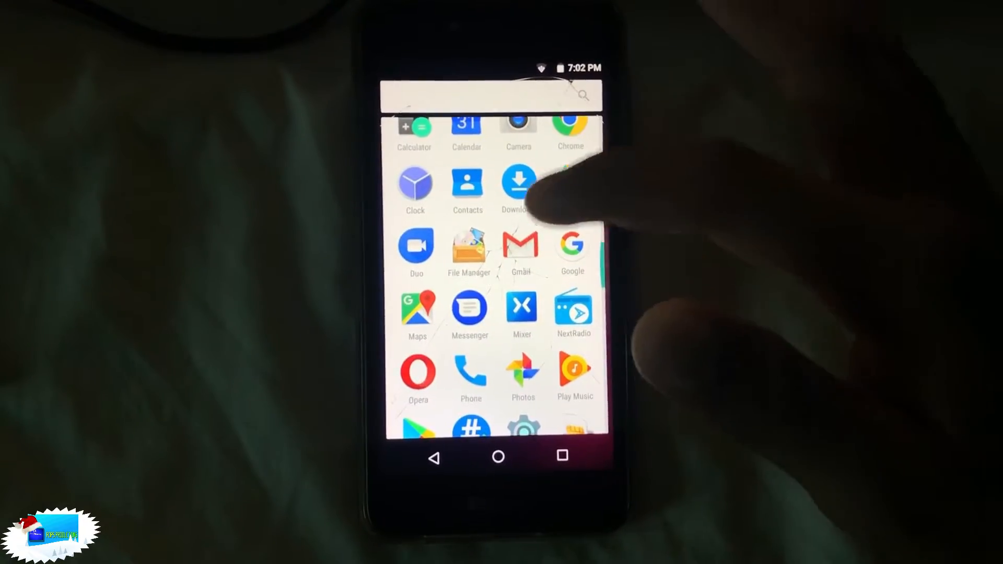
pyautogui.scroll(-3)
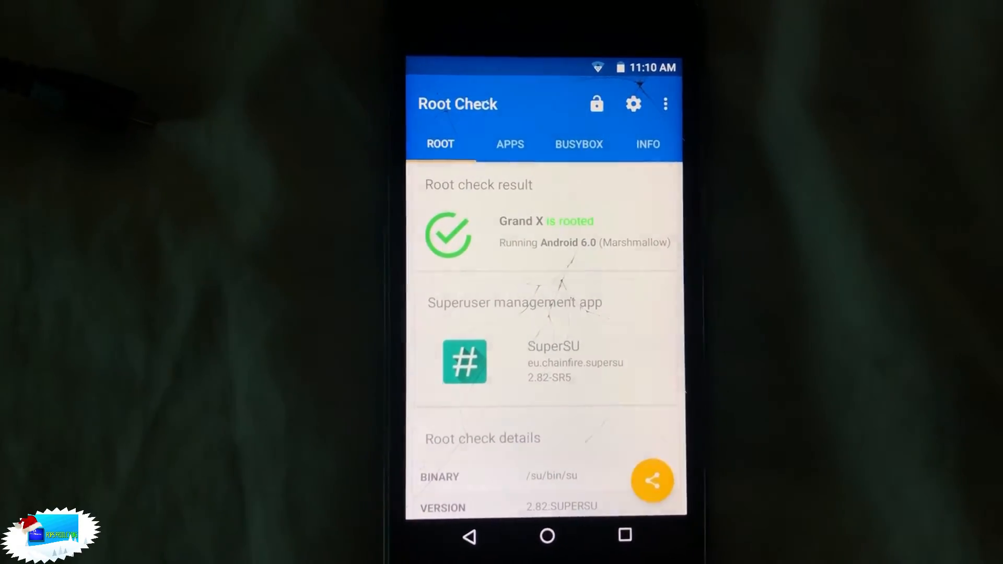
# Scroll the ROOT tab to show binary /su/bin/su, version 2.82.SUPERSU and permissions 755
pyautogui.scroll(-3)
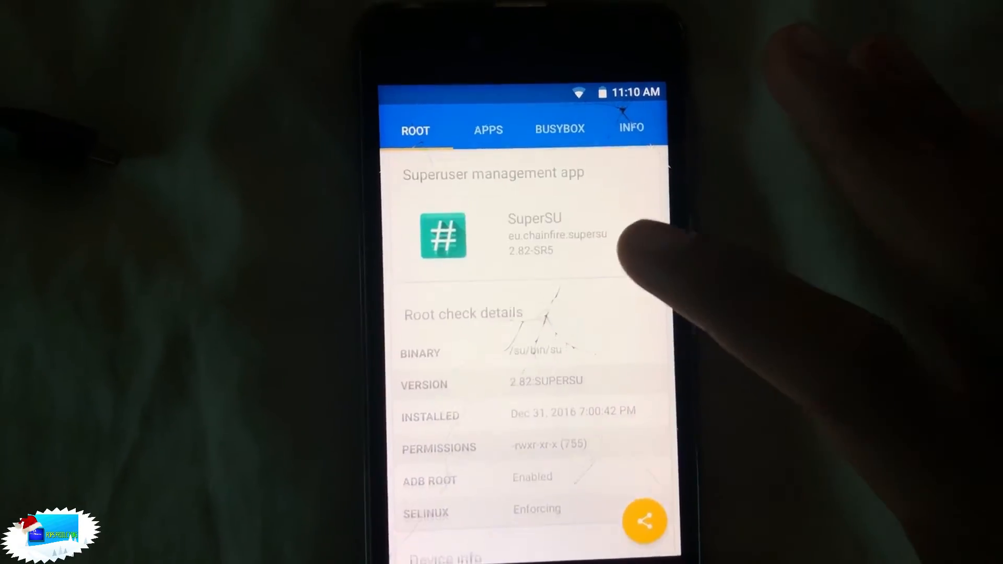